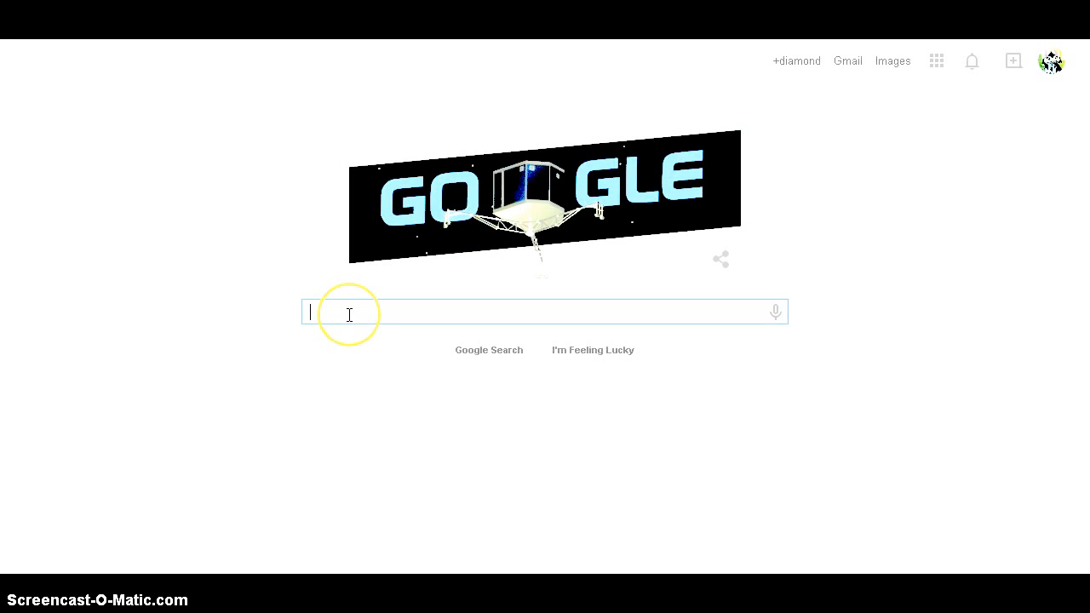
- Enter the query "Fredddy fazbear pizzaria" in the Google search box, removing a stray 's
text(Fredddy's)
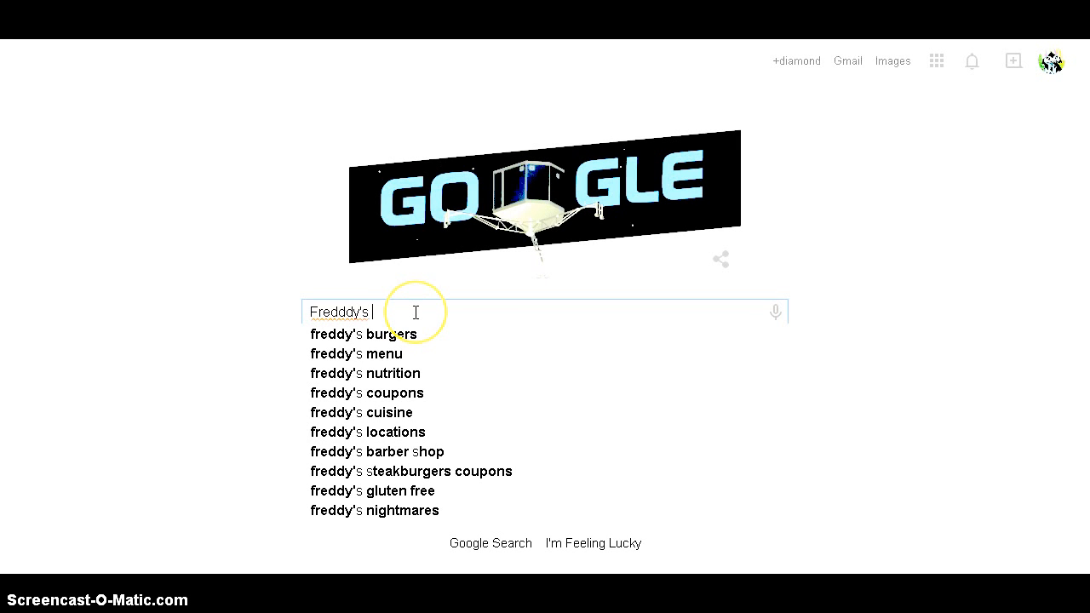
key(backspace)
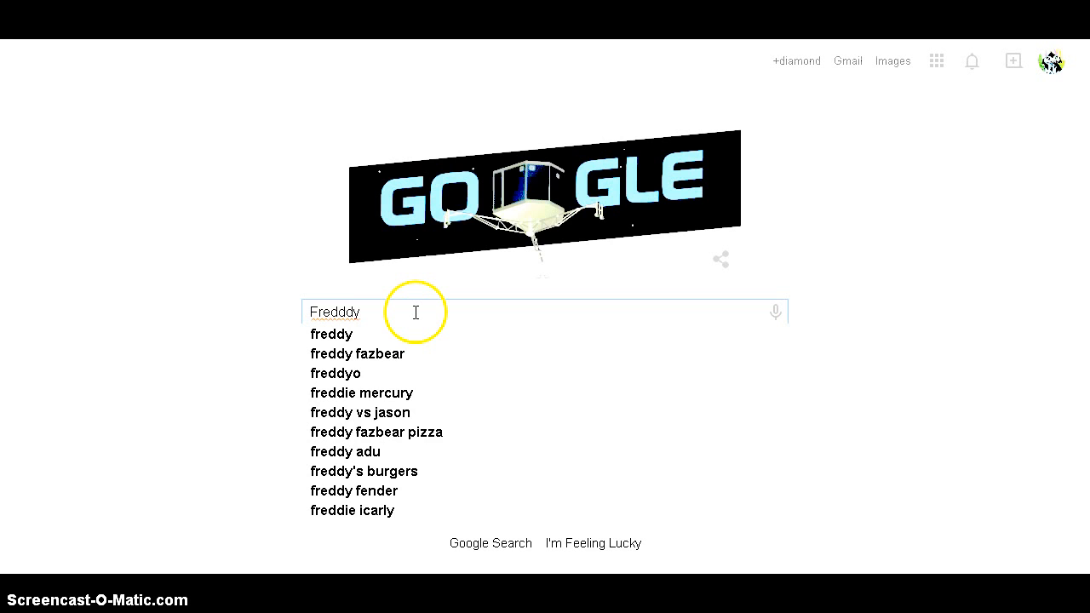
text(fazbe)
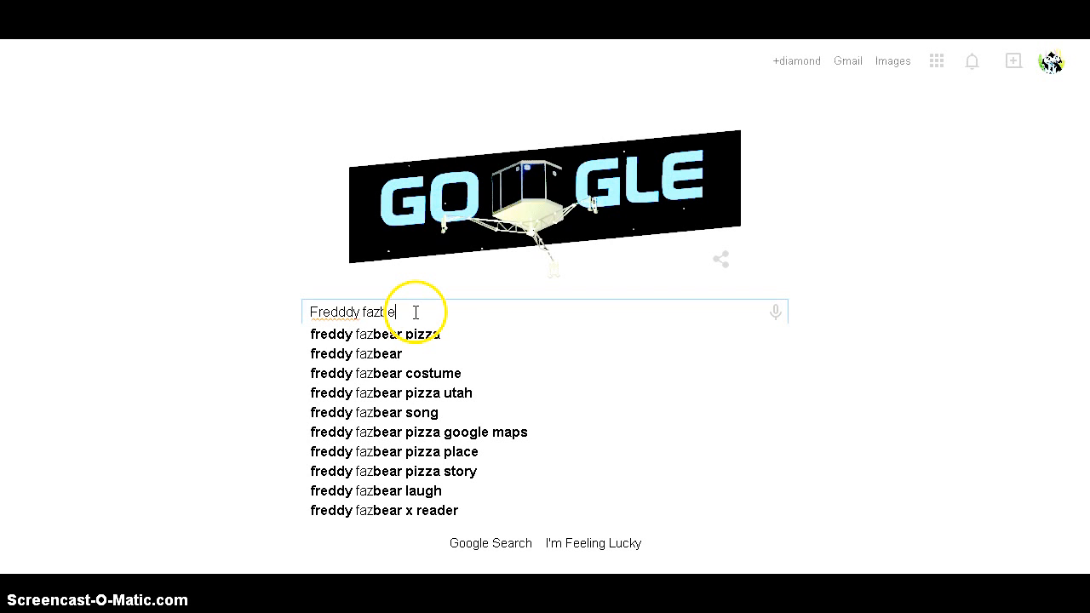
text(pi)
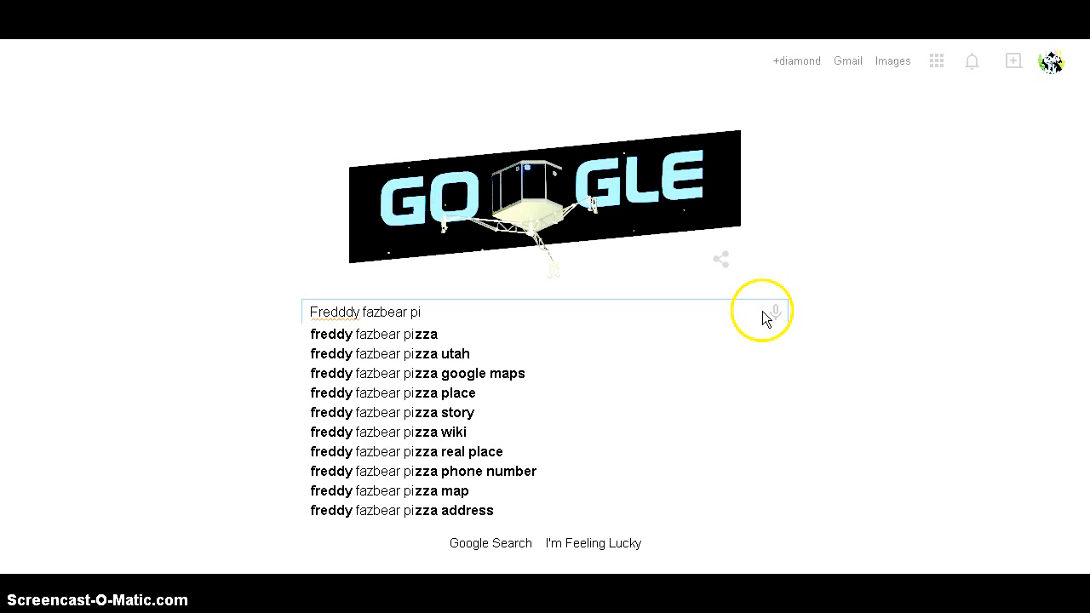
text(zzaria)
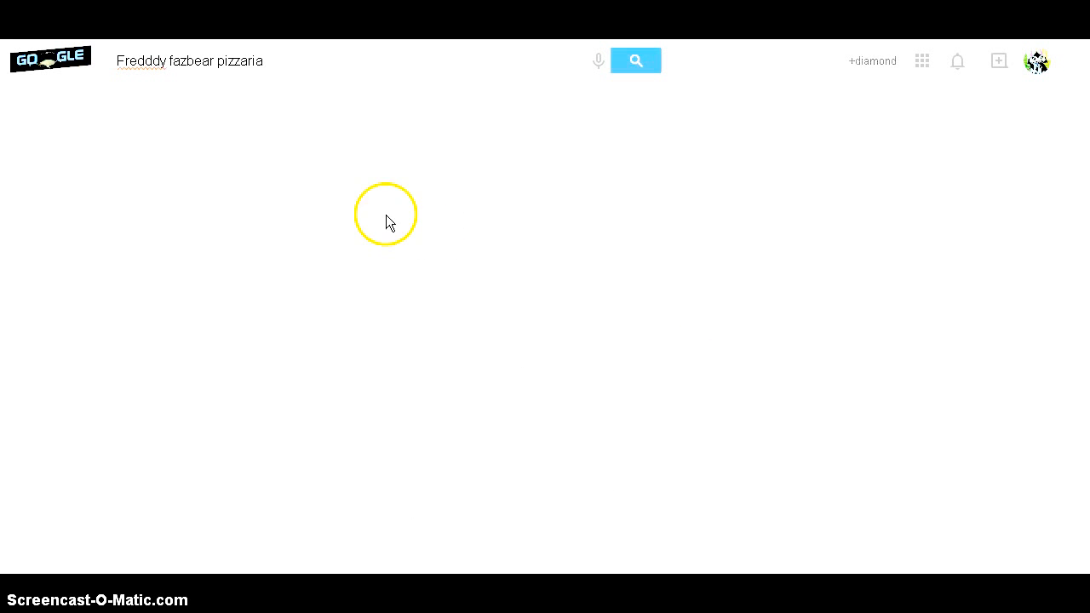
- Switch the Freddy Fazbear pizzaria results to the Maps view
click(635, 61)
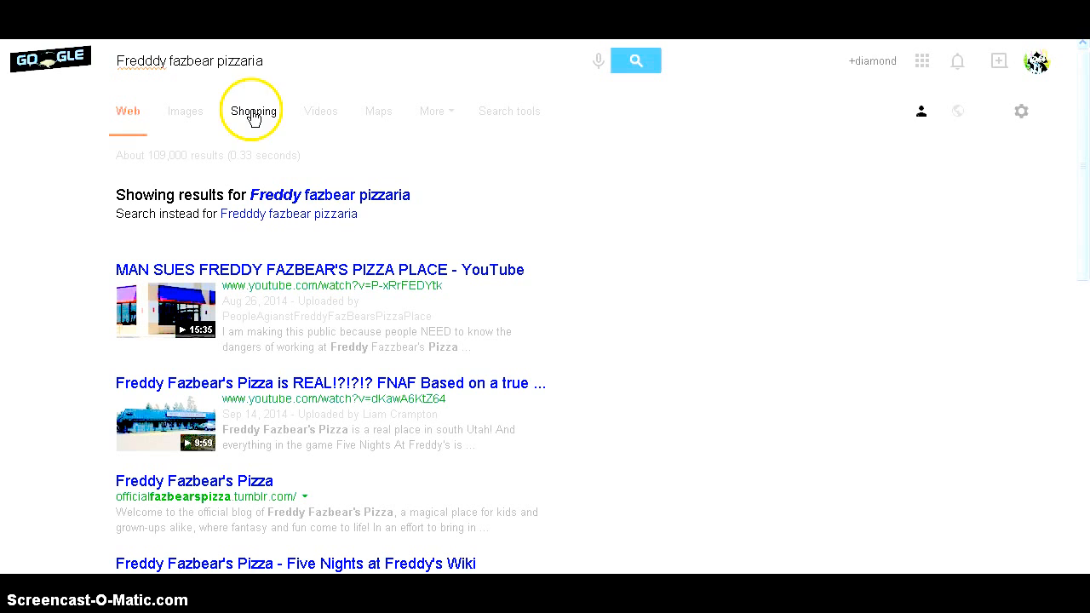
mouse_move(398, 136)
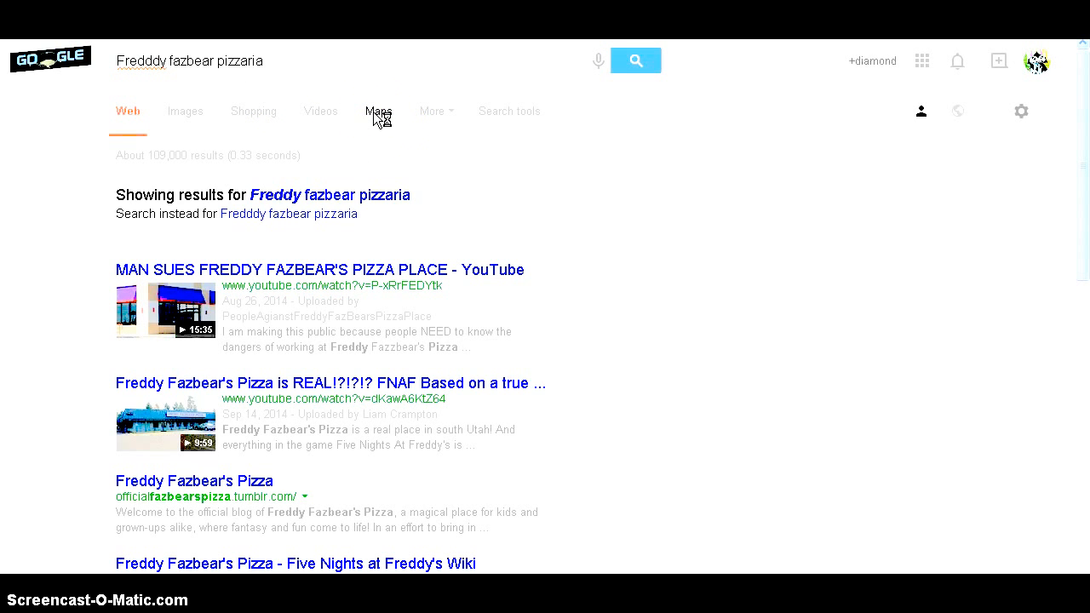
click(378, 110)
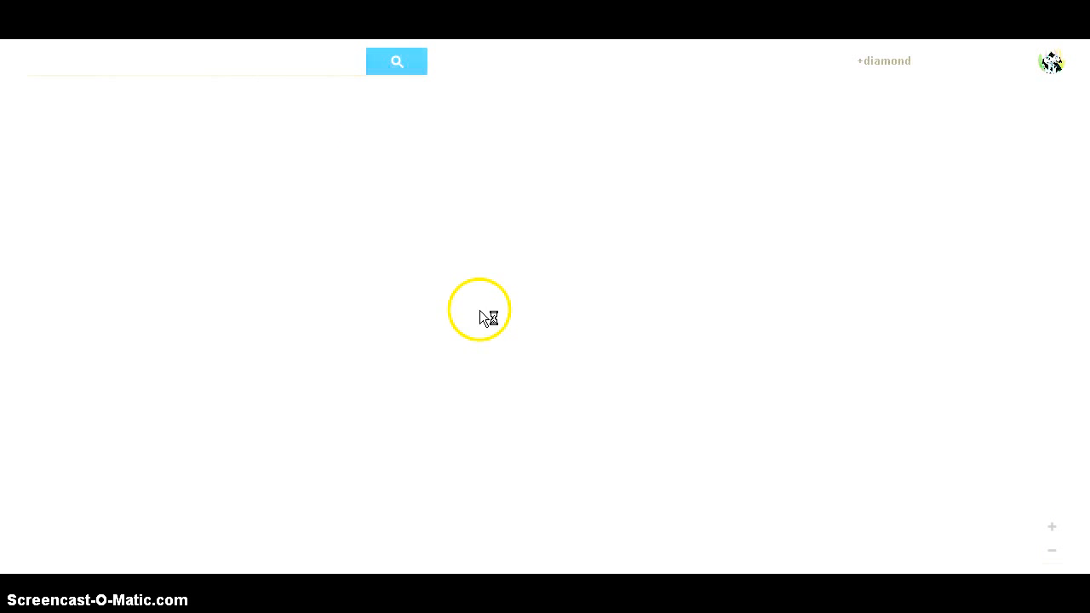
- Select the Freddy Fazbear's Pizzeria marker and view its place card in Baldissero Canavese, Turin
click(395, 61)
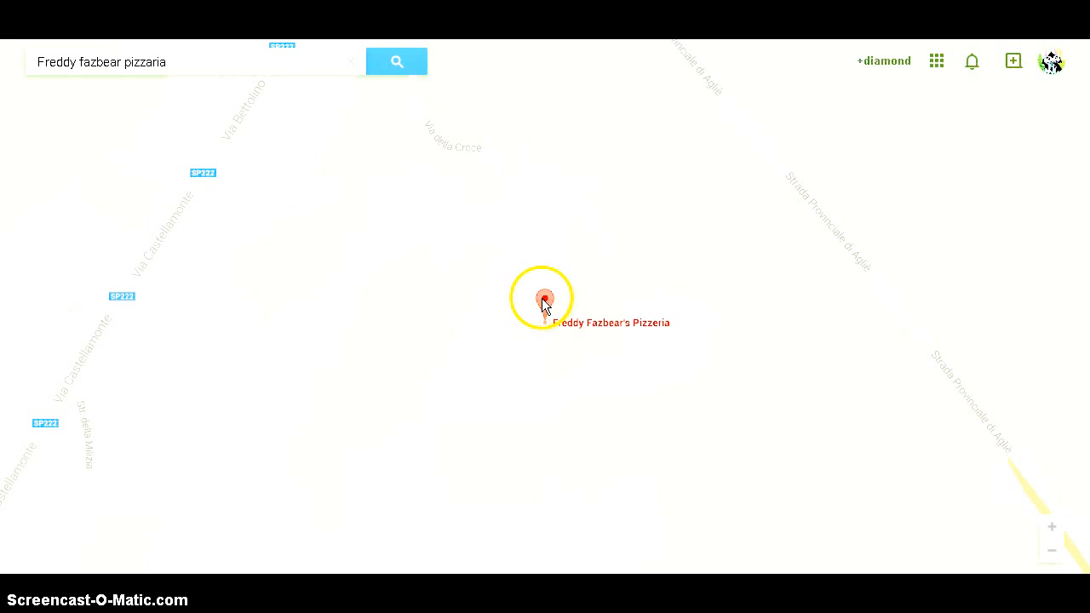
mouse_move(690, 330)
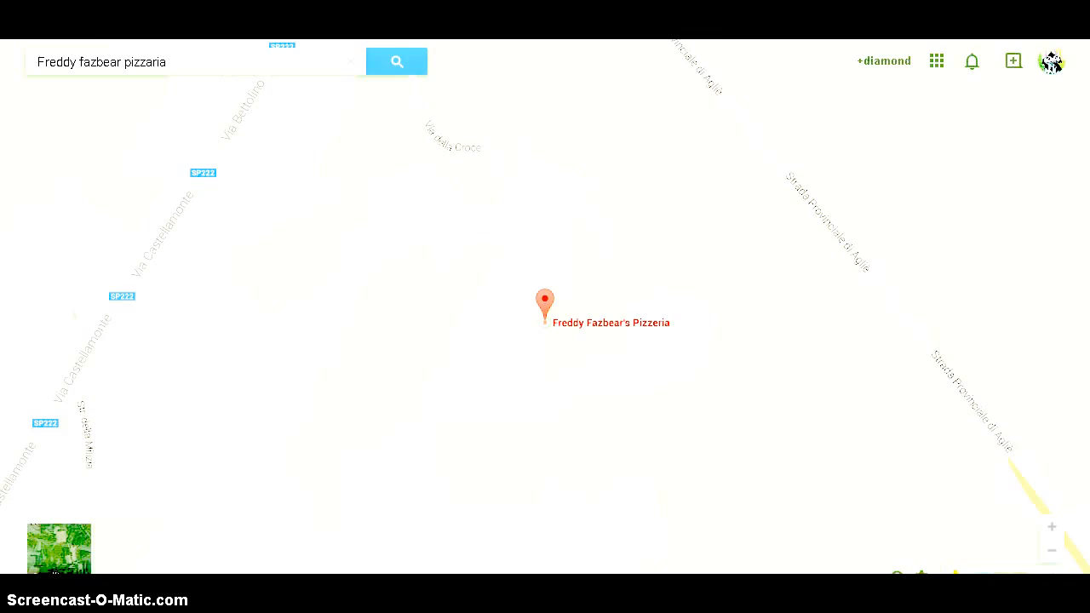
click(545, 303)
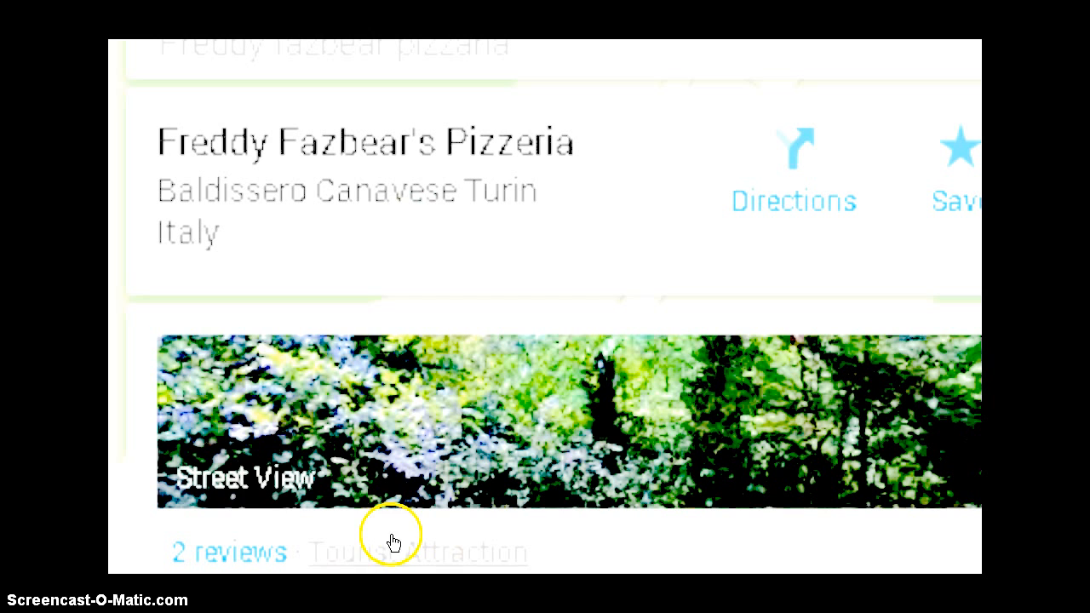
mouse_move(259, 480)
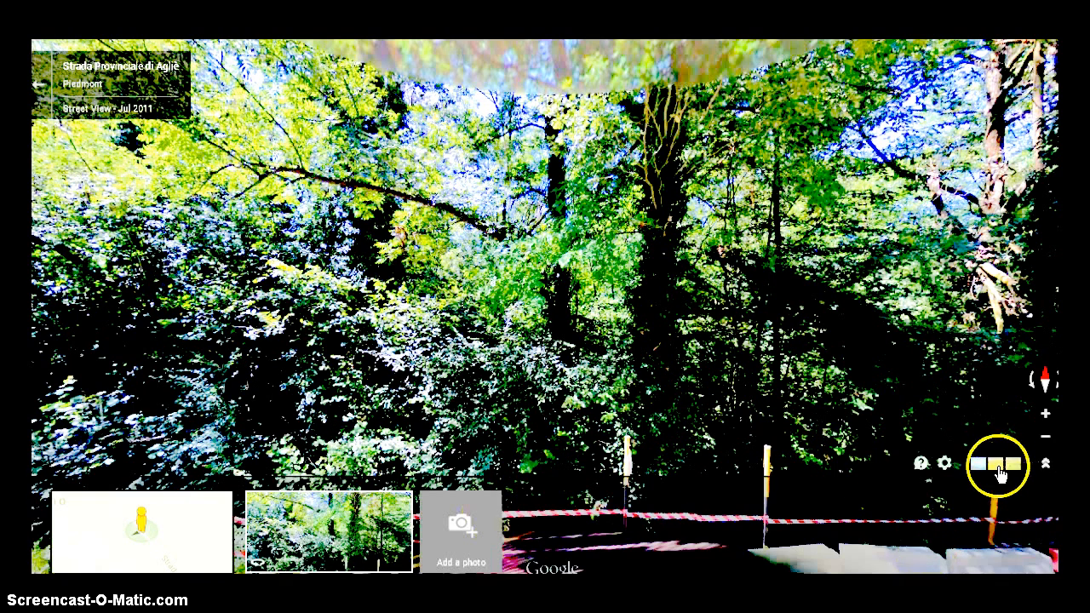
- Move Street View along the tree-lined road with a car ahead, then leave for a new tab
click(999, 463)
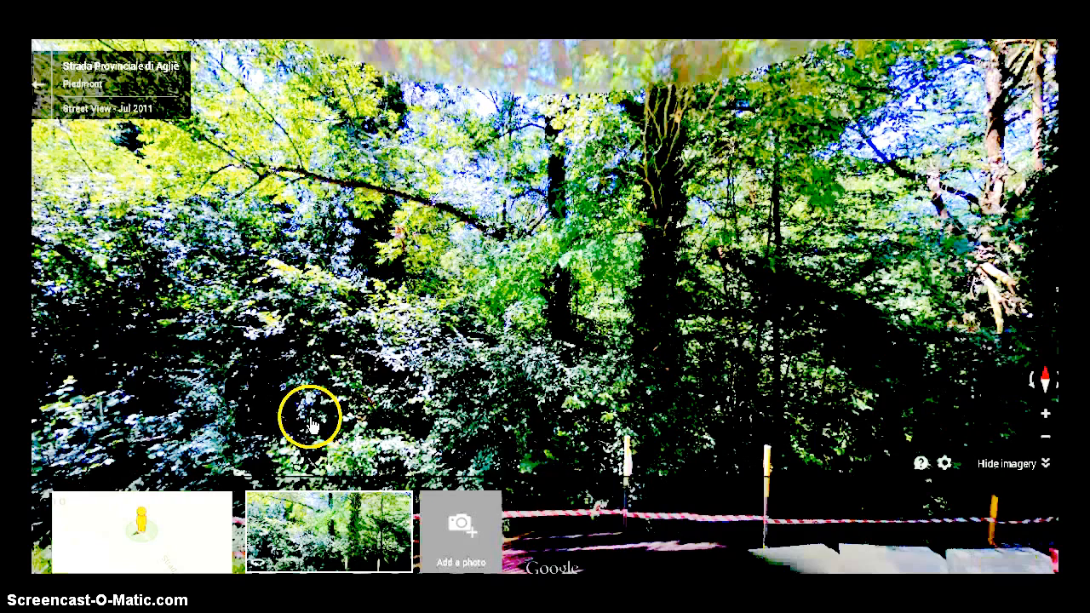
click(310, 418)
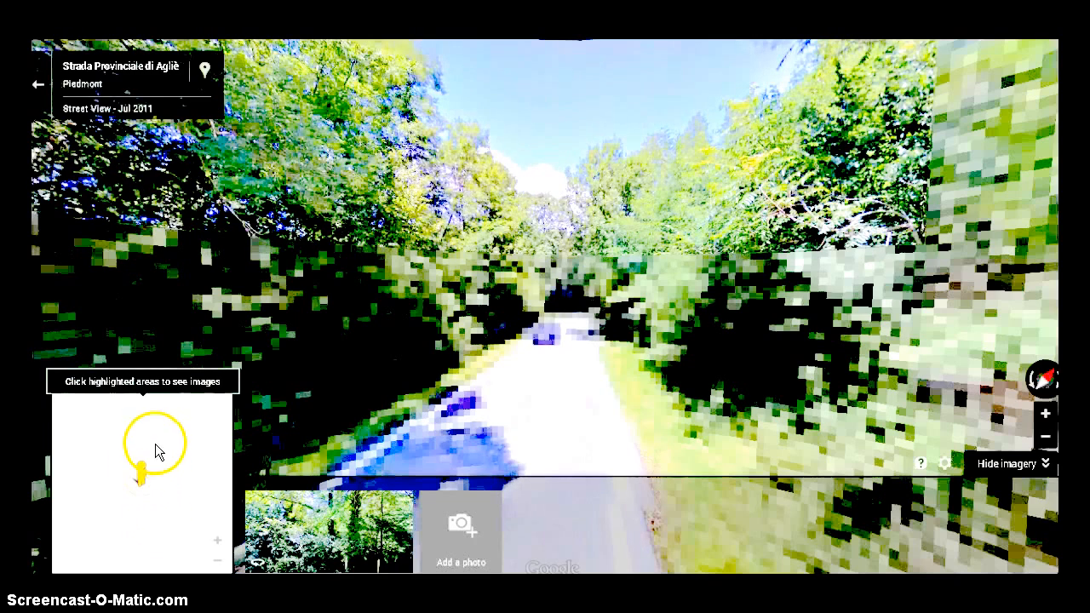
click(554, 341)
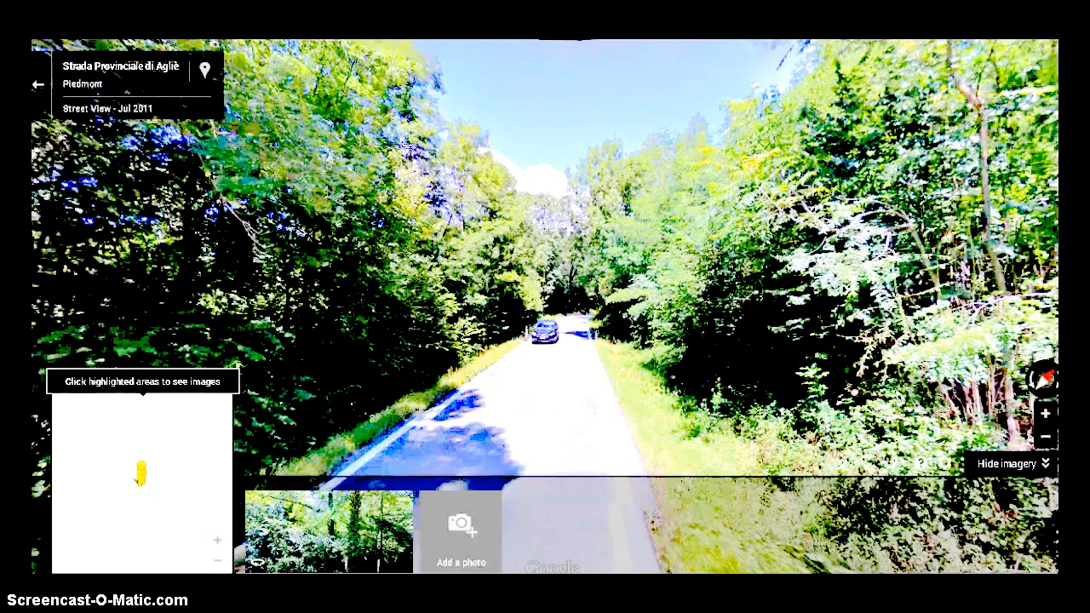
click(337, 61)
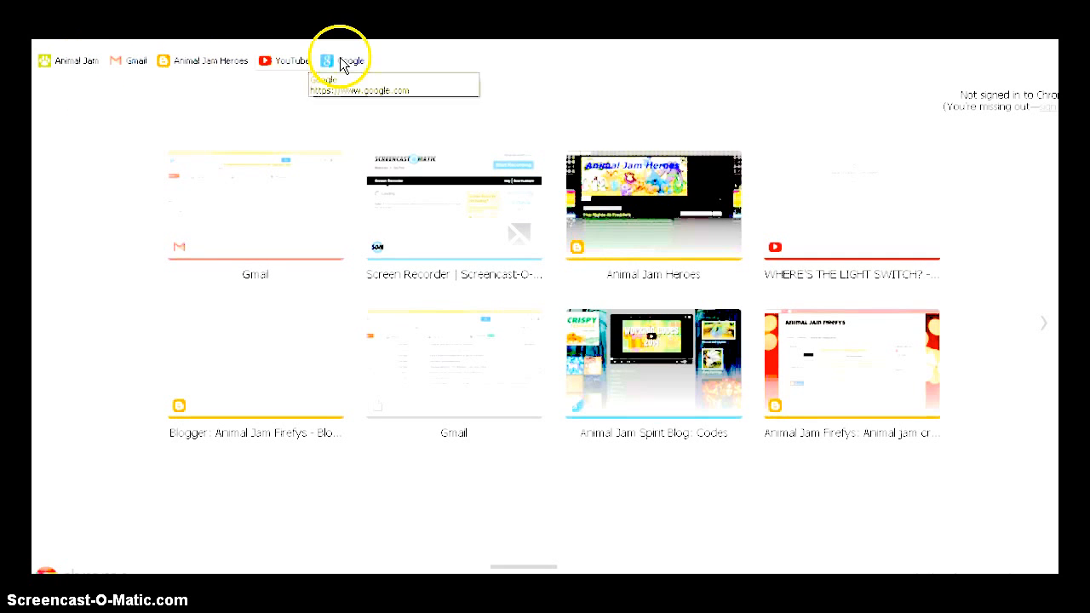
- From the Google homepage, search for "freddy fazbear pizza" via the autocomplete suggestion
click(337, 61)
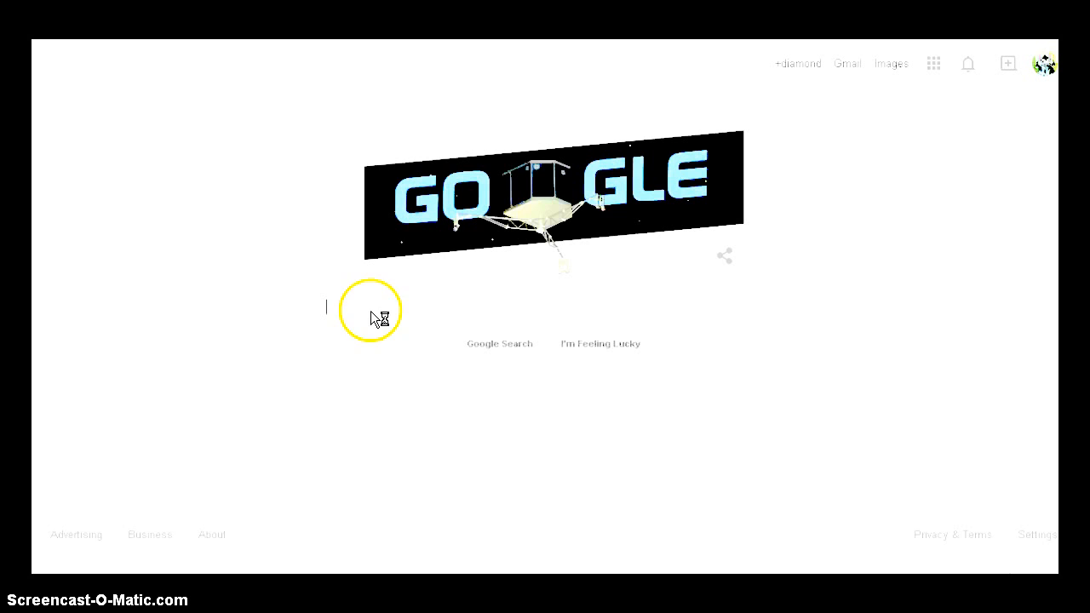
click(554, 306)
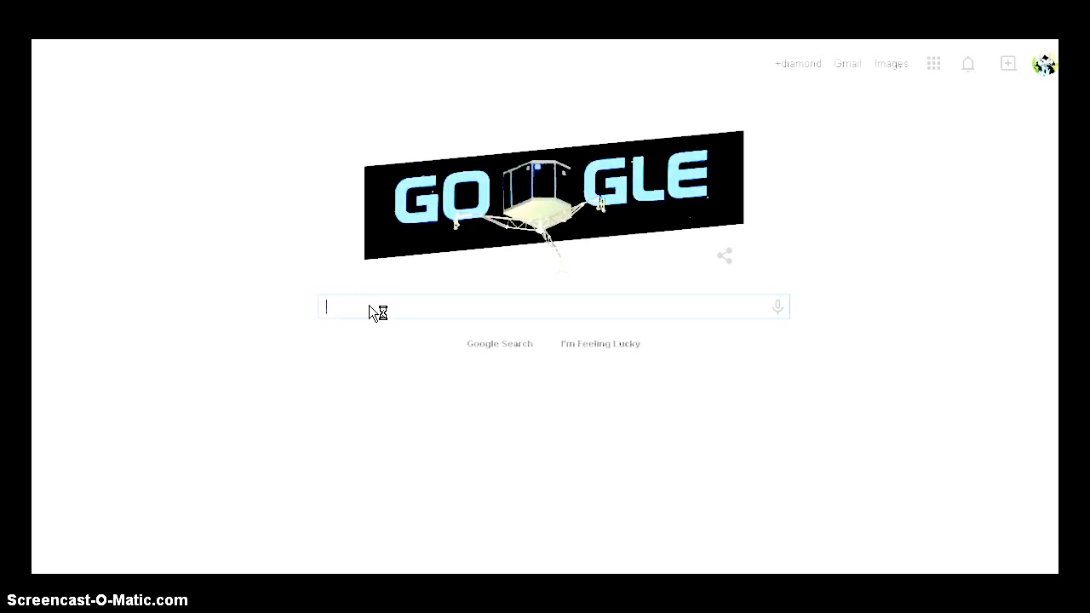
text(Freddy)
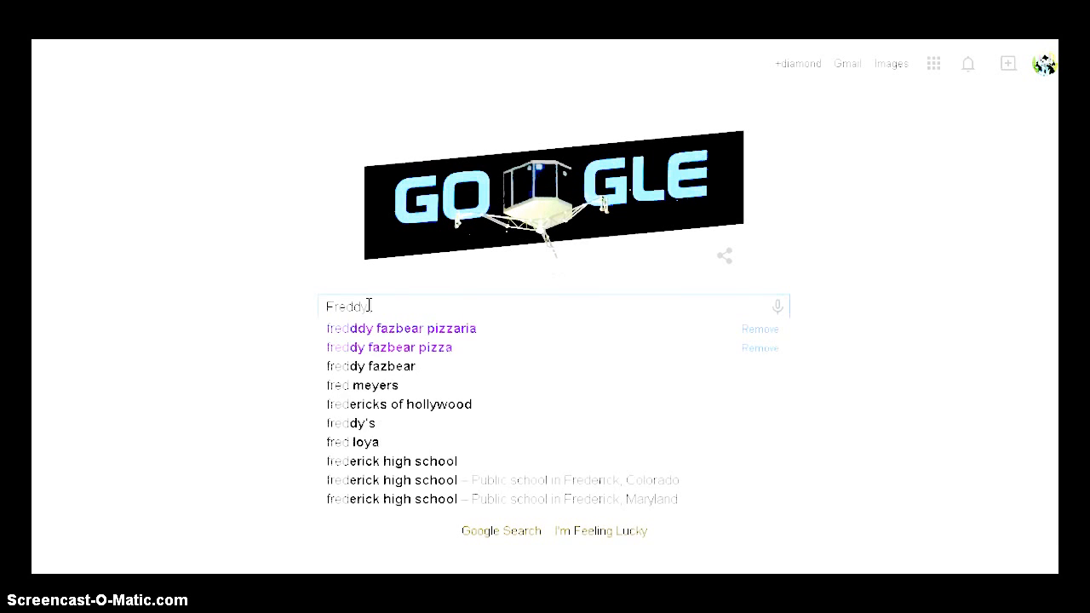
click(389, 348)
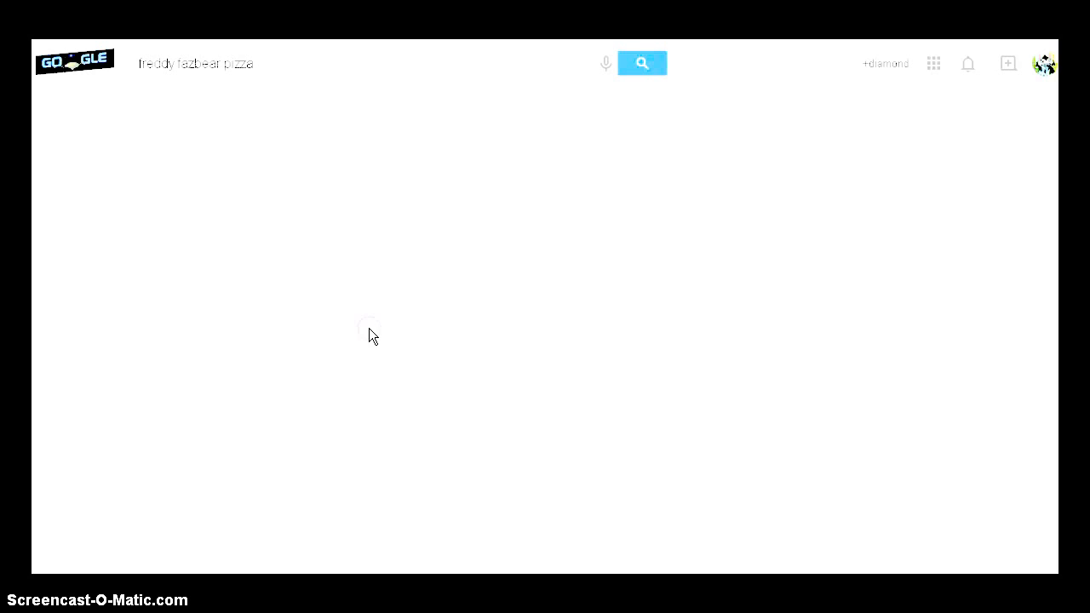
click(641, 63)
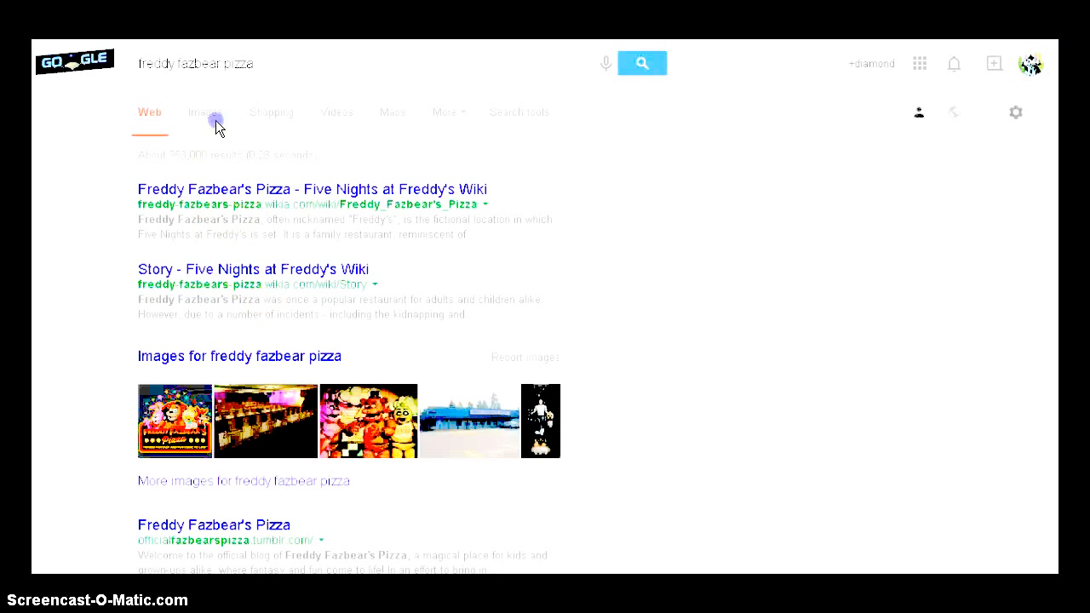
- View image results for freddy fazbear pizza and open one leading to the "Freddy Fazbear's Pizza is REAL" YouTube video
click(207, 113)
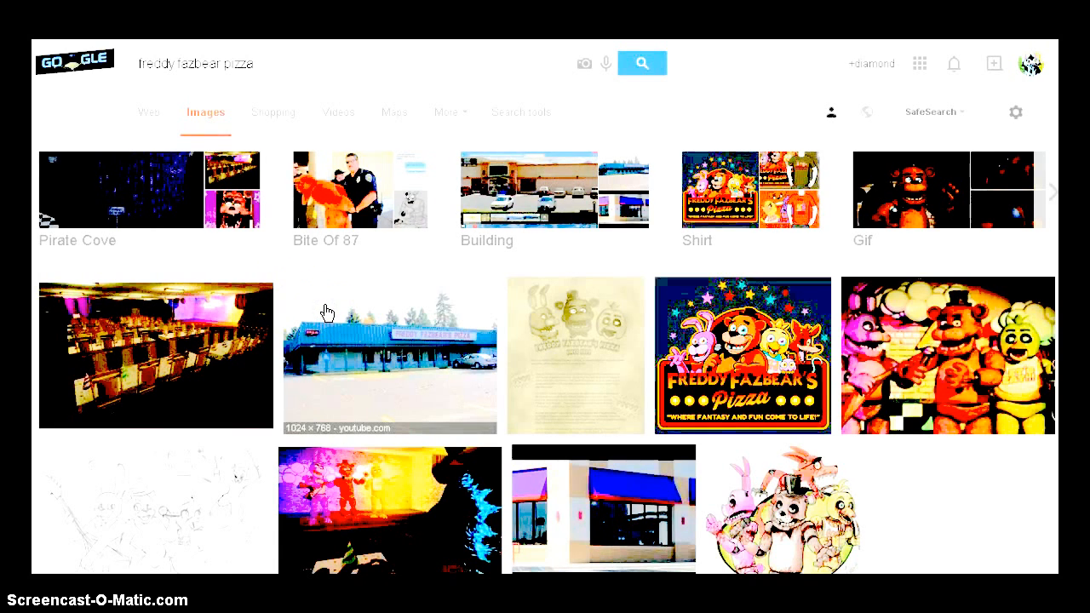
click(389, 356)
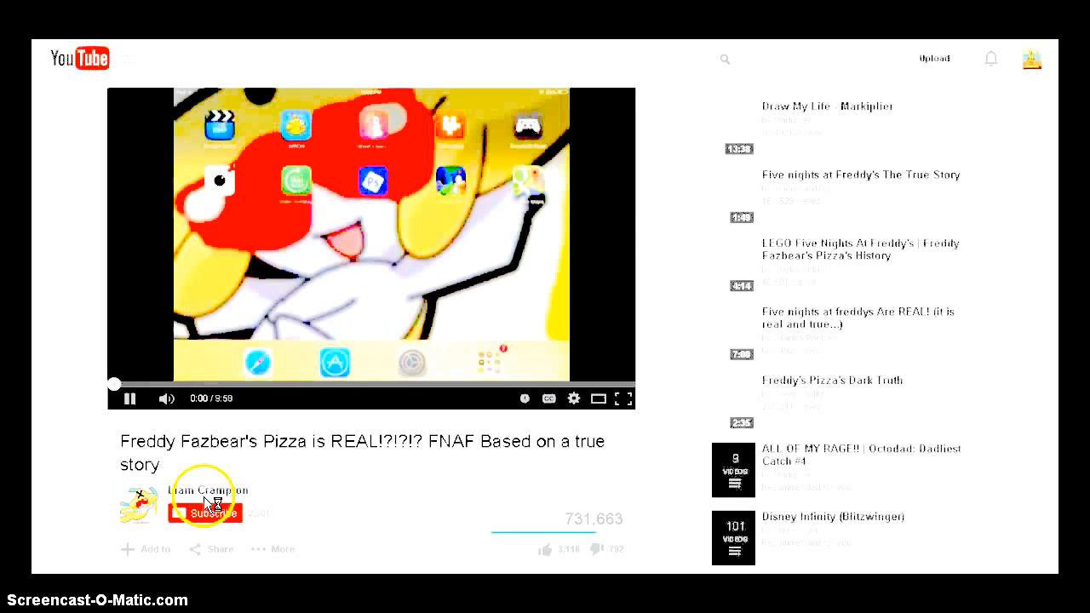